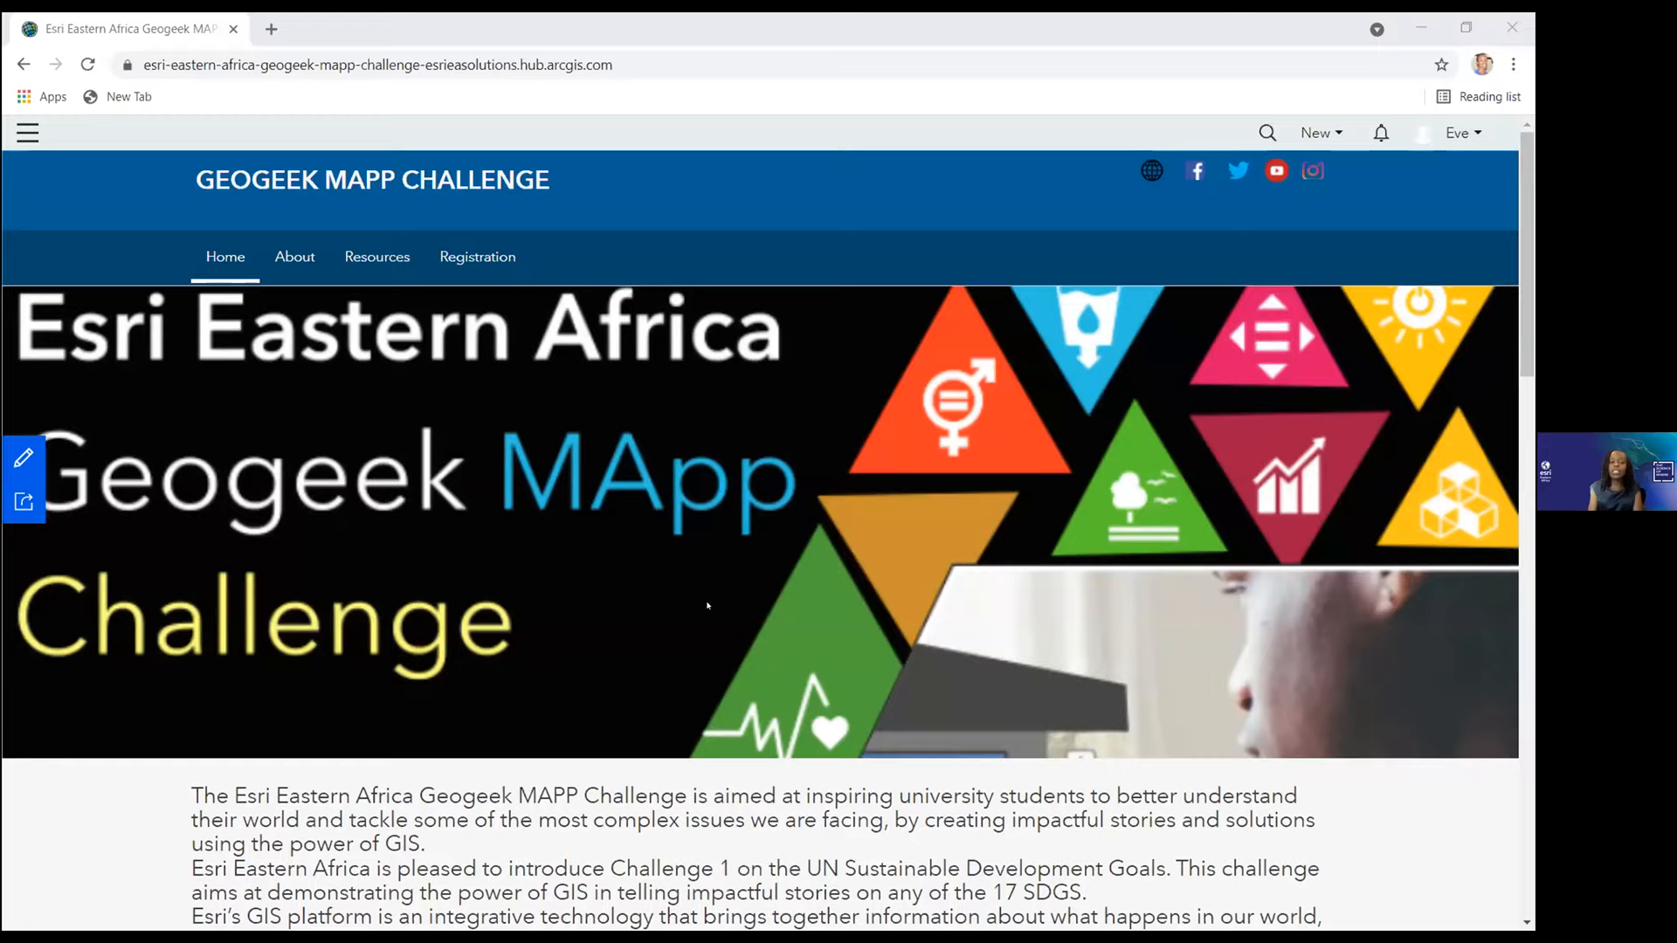
mouse_move(653, 528)
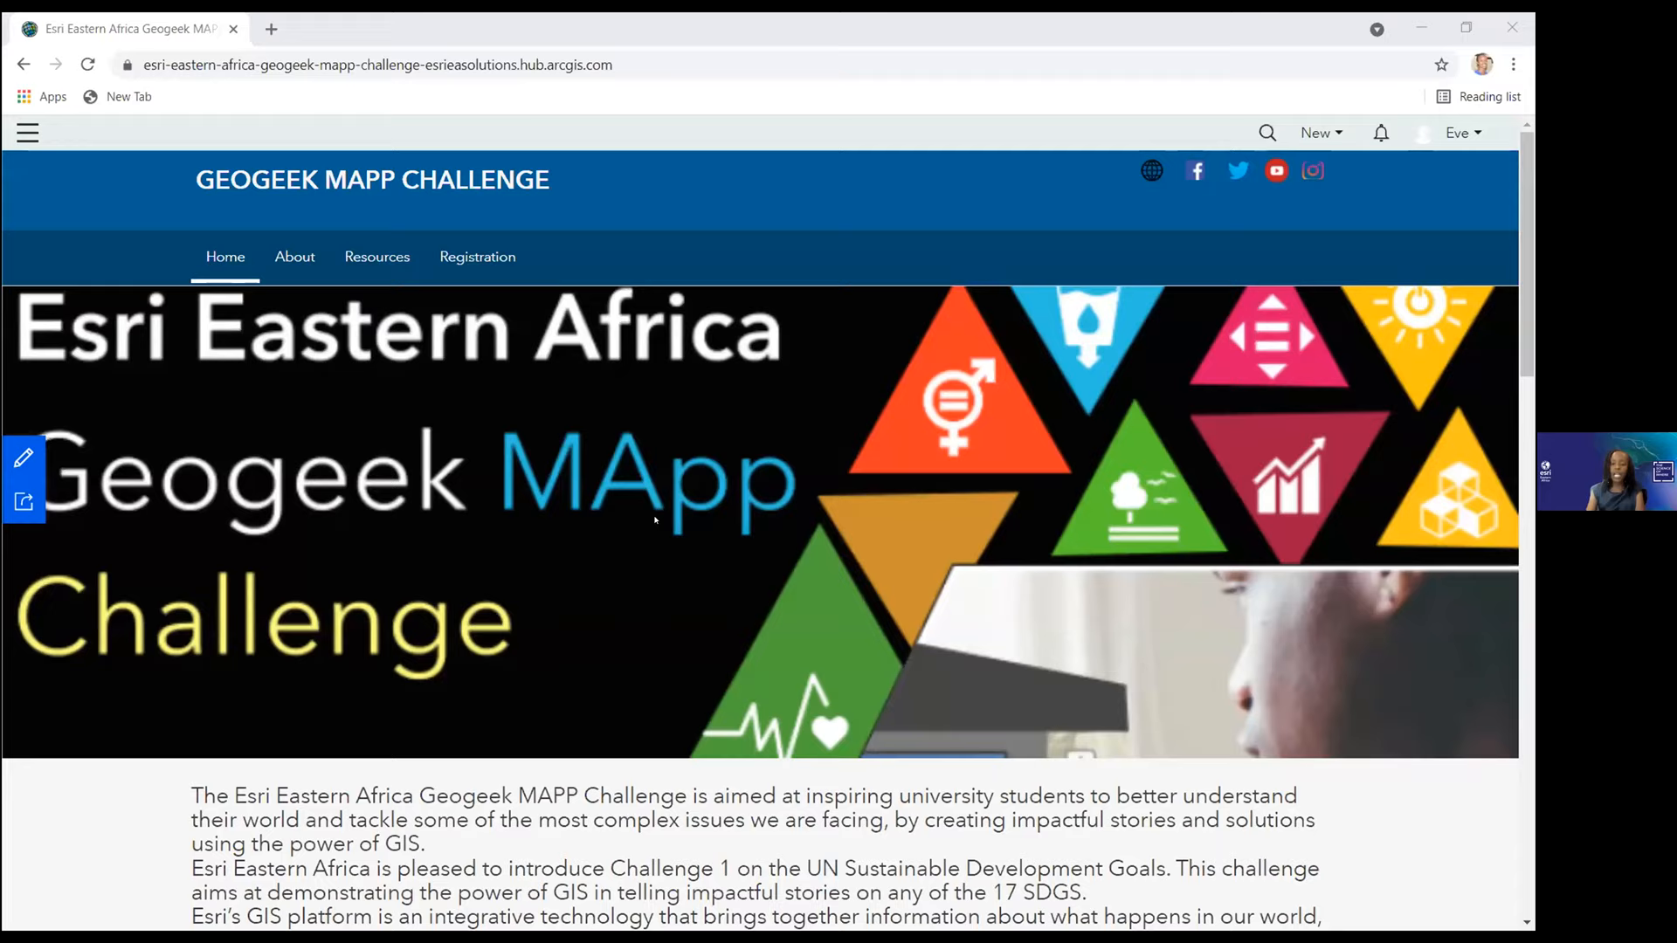
- Scroll the home page down to the challenge timelines graphic, October 4th launch to November 17th winners
scroll(down, 3)
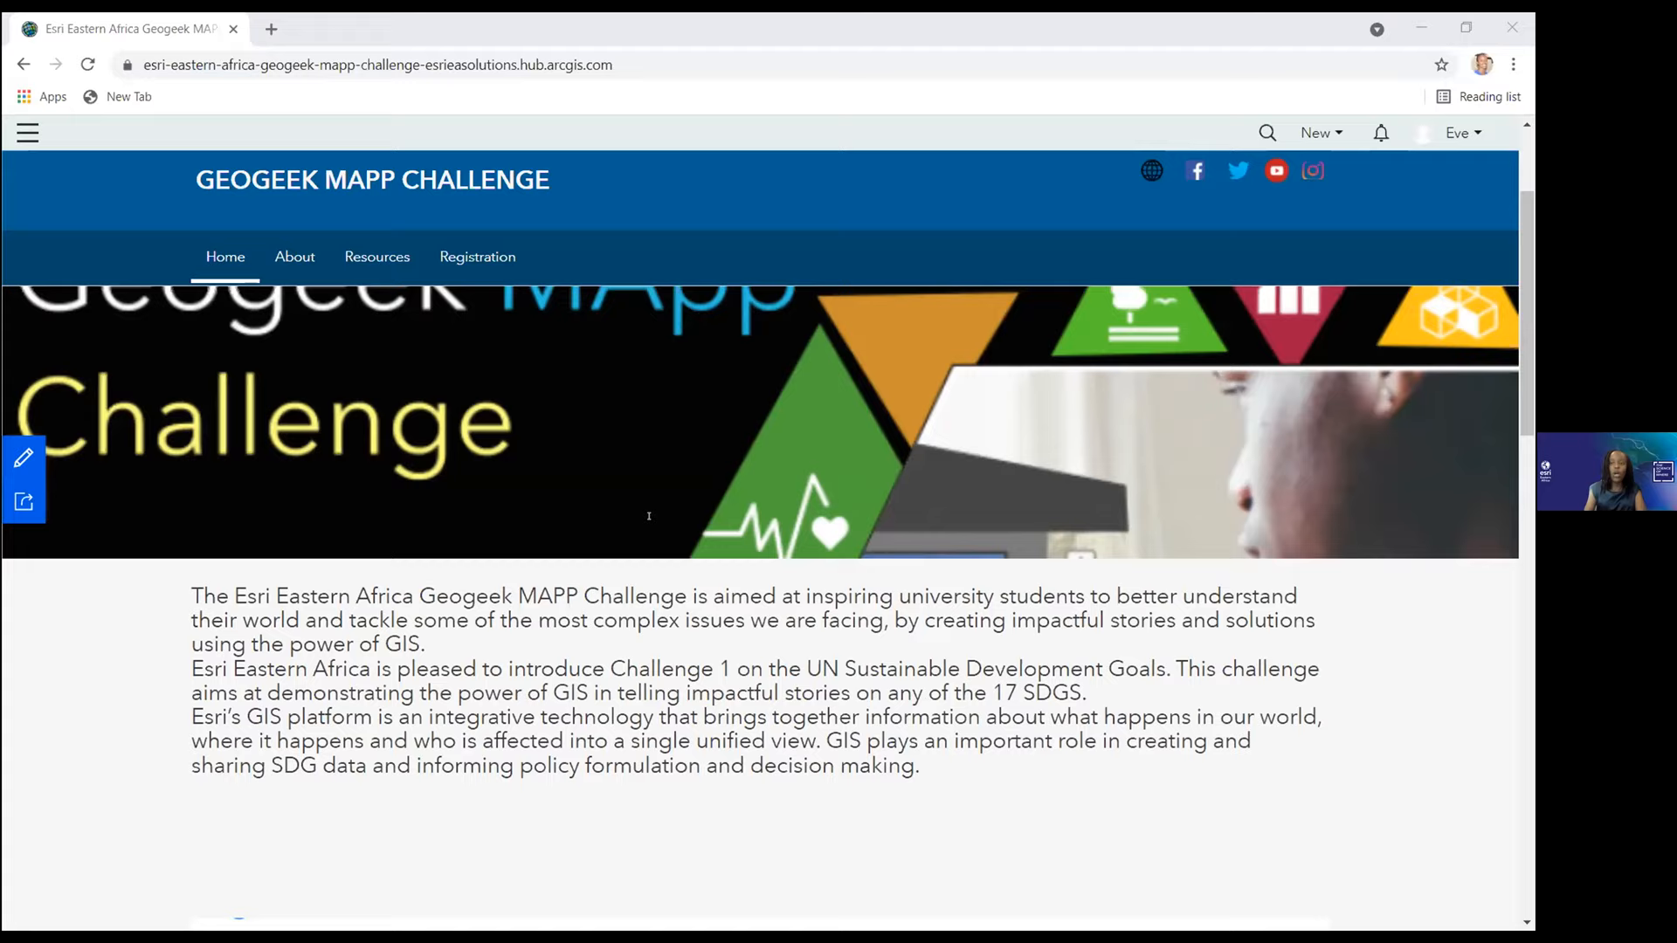
scroll(down, 3)
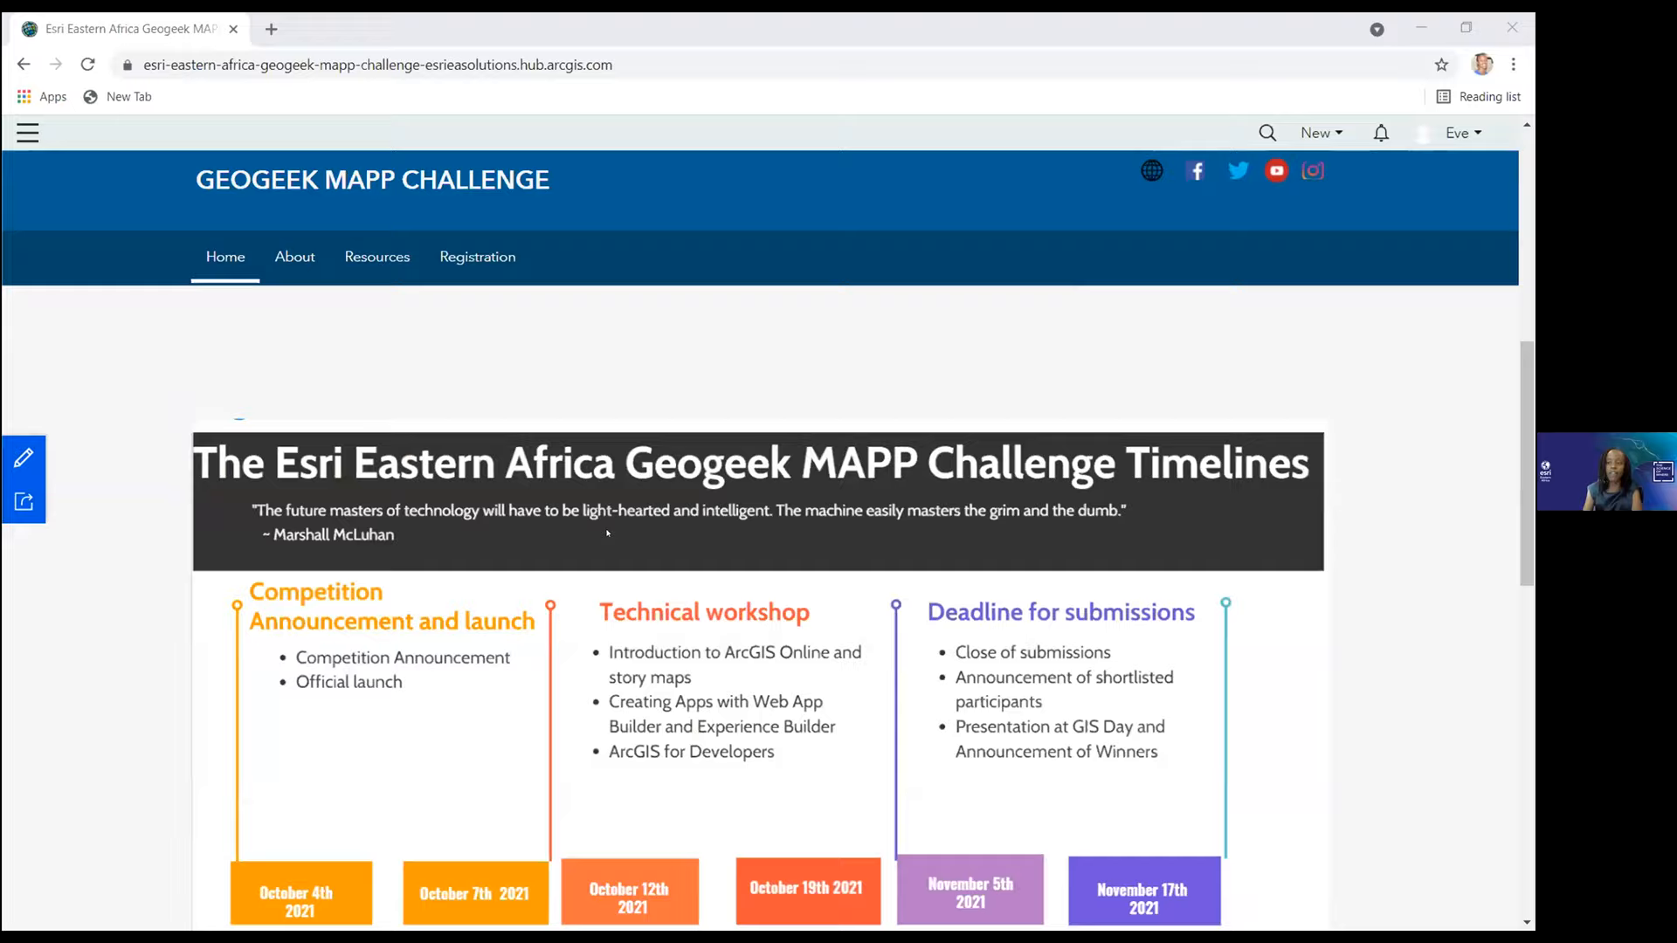
- Scroll through the timelines and reach the Resources page with its Applications cards
scroll(down, 3)
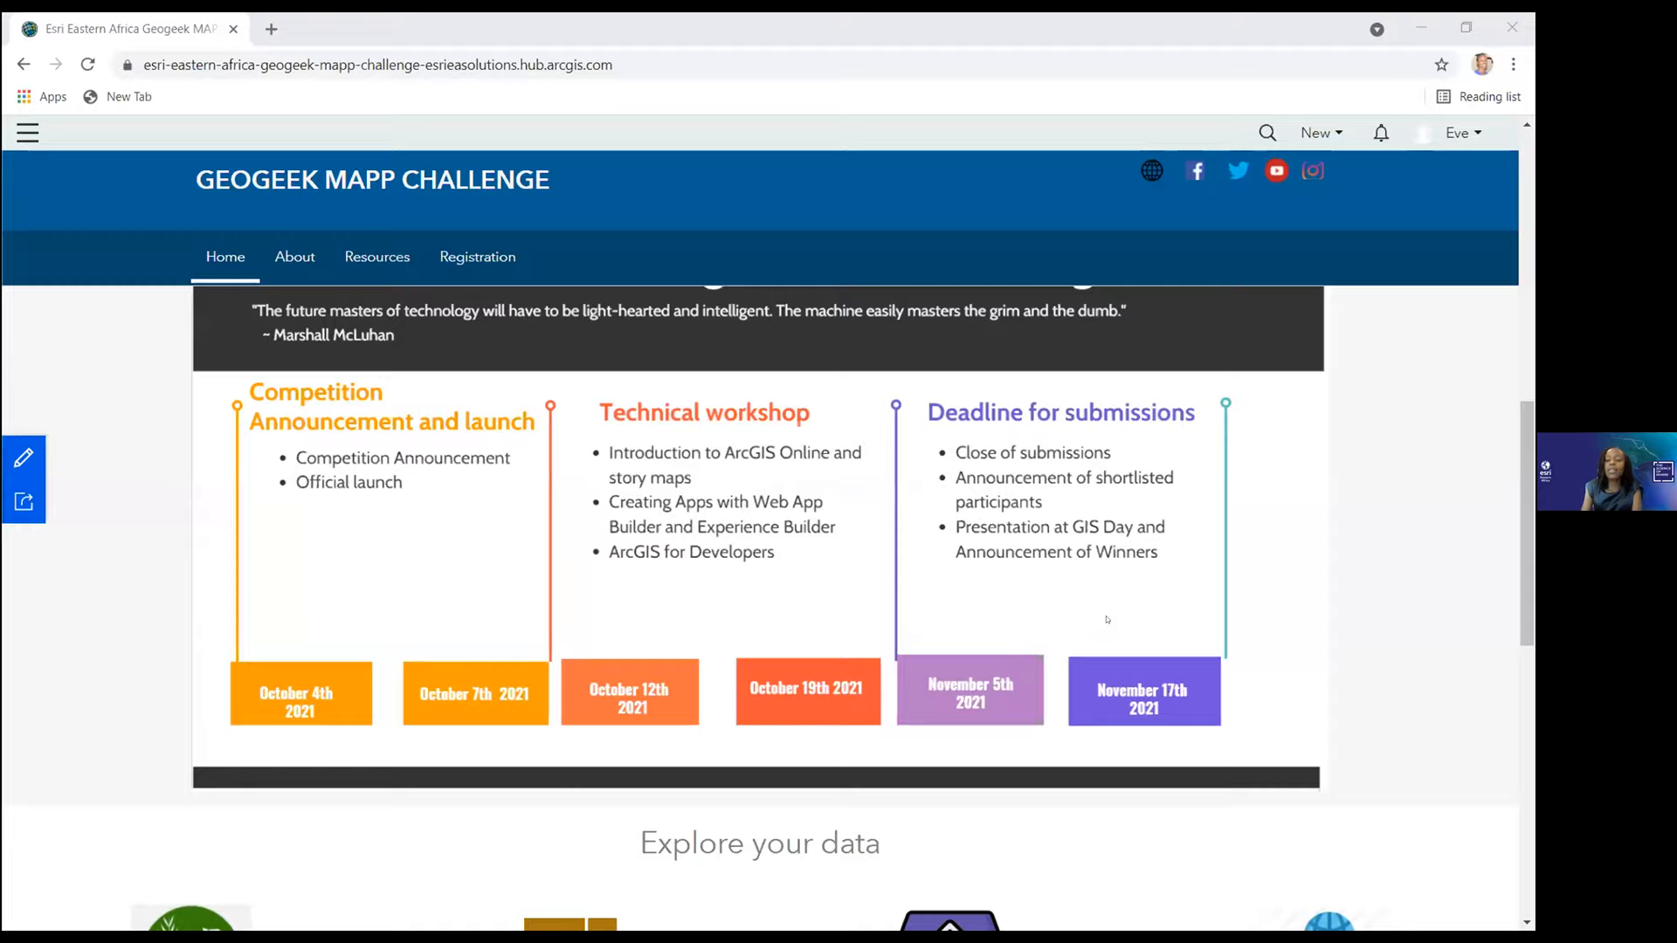
mouse_move(1114, 571)
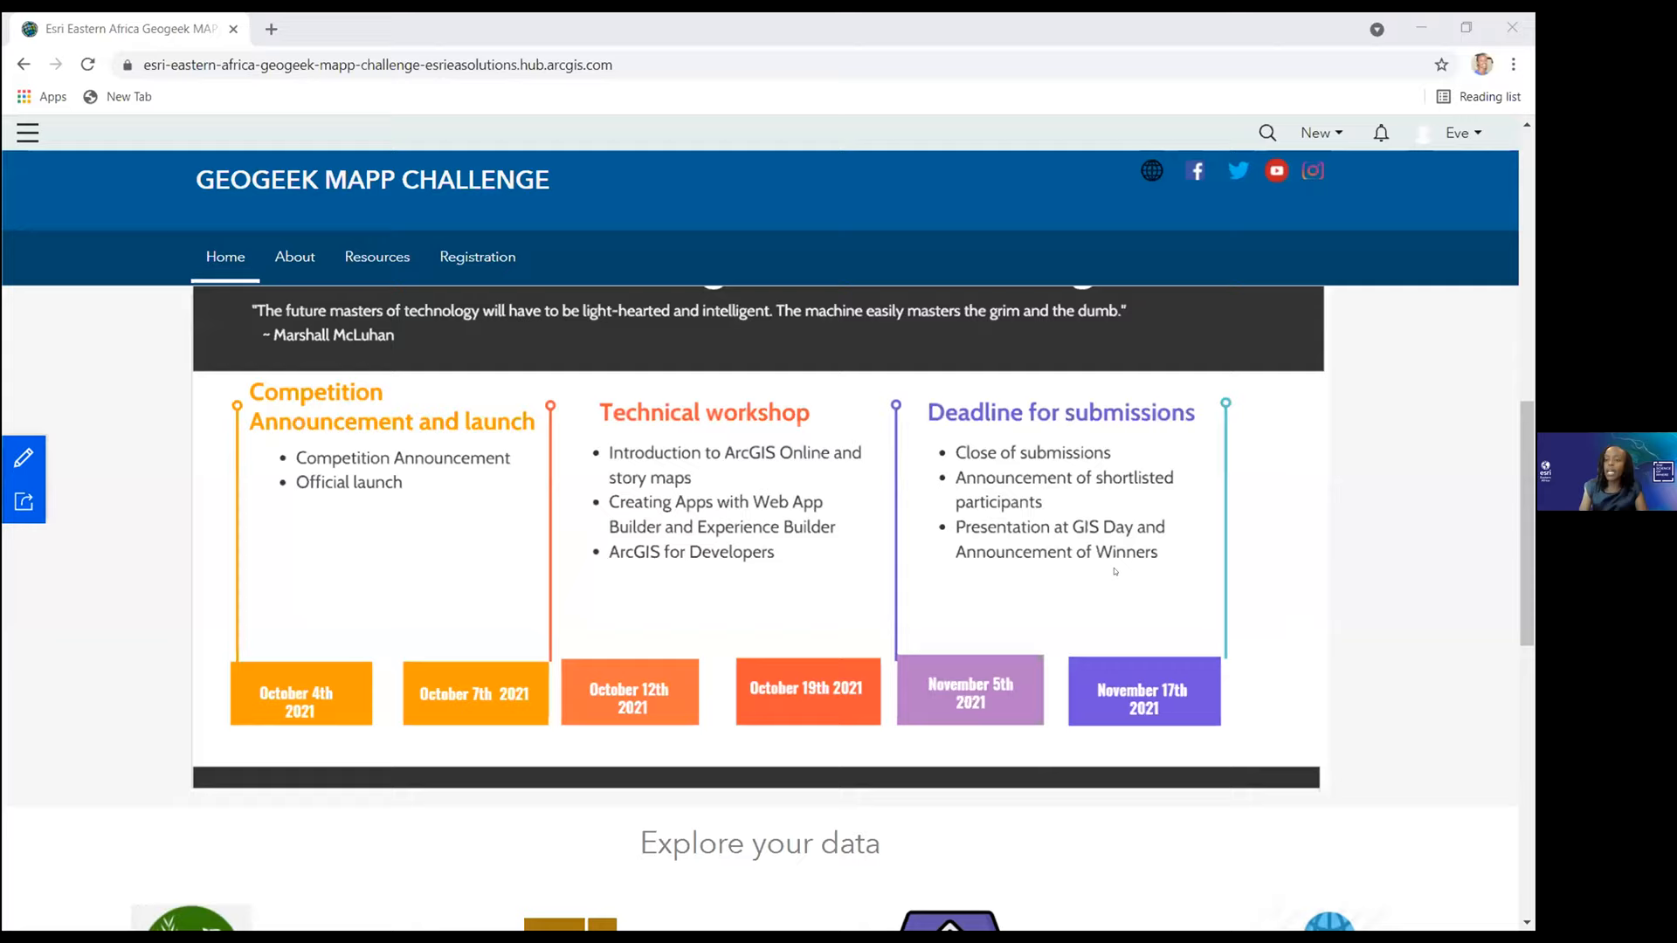
scroll(up, 3)
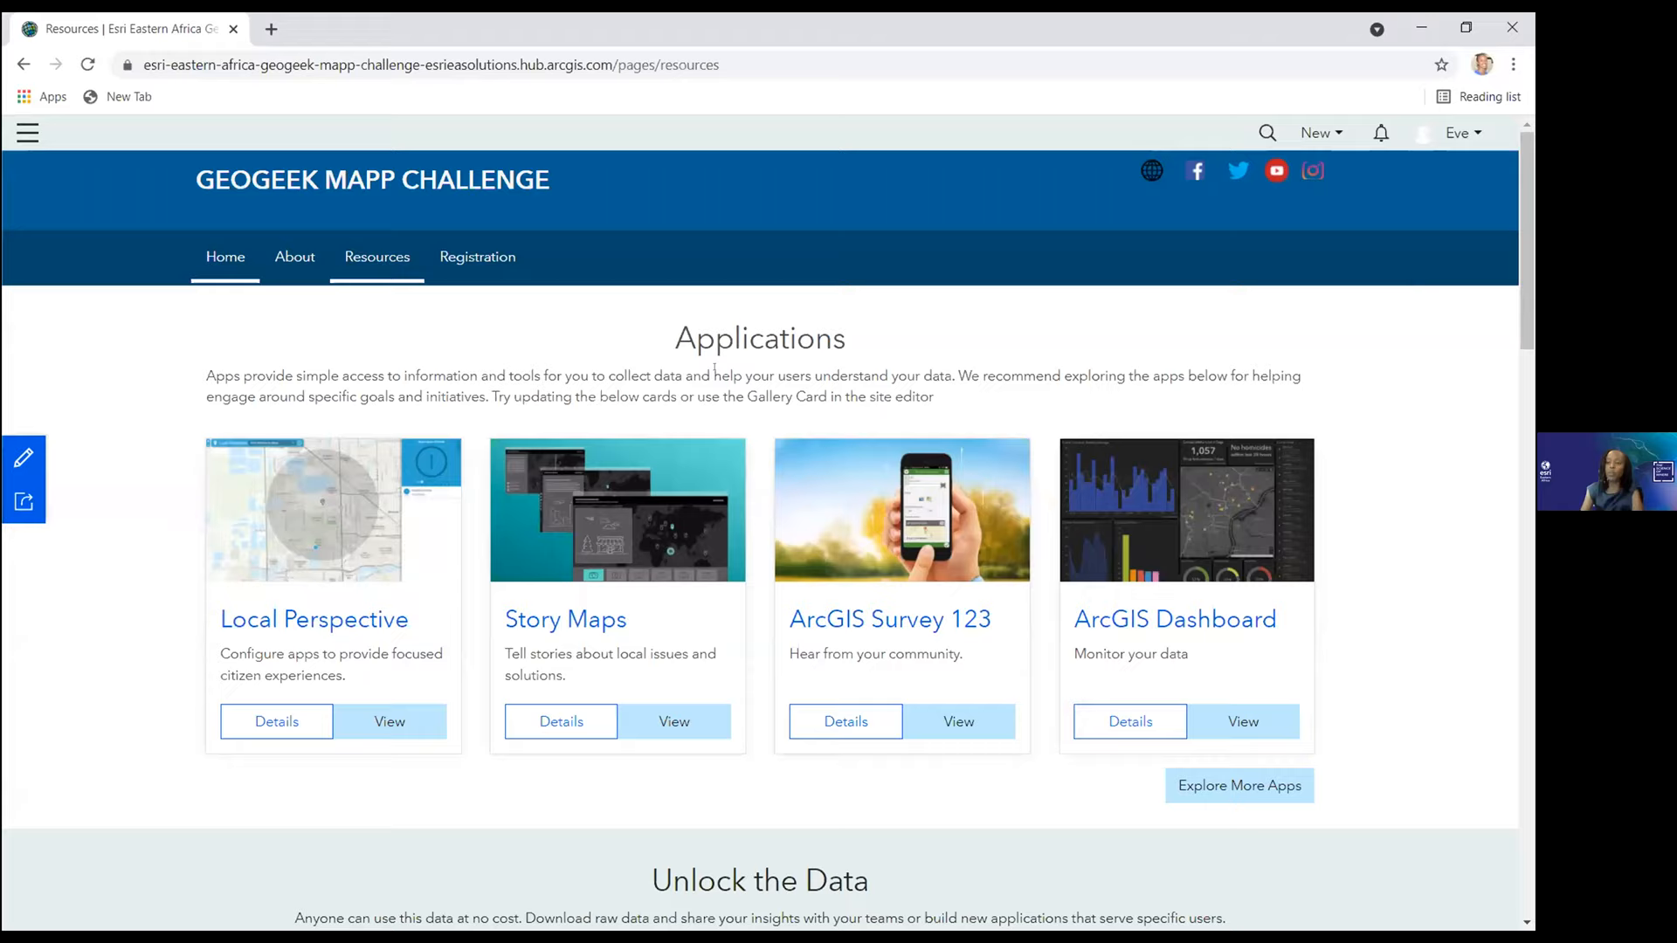
- From Data Narratives, open 'Create your first story' and 'Nine steps to great storytelling' in new tabs
scroll(down, 3)
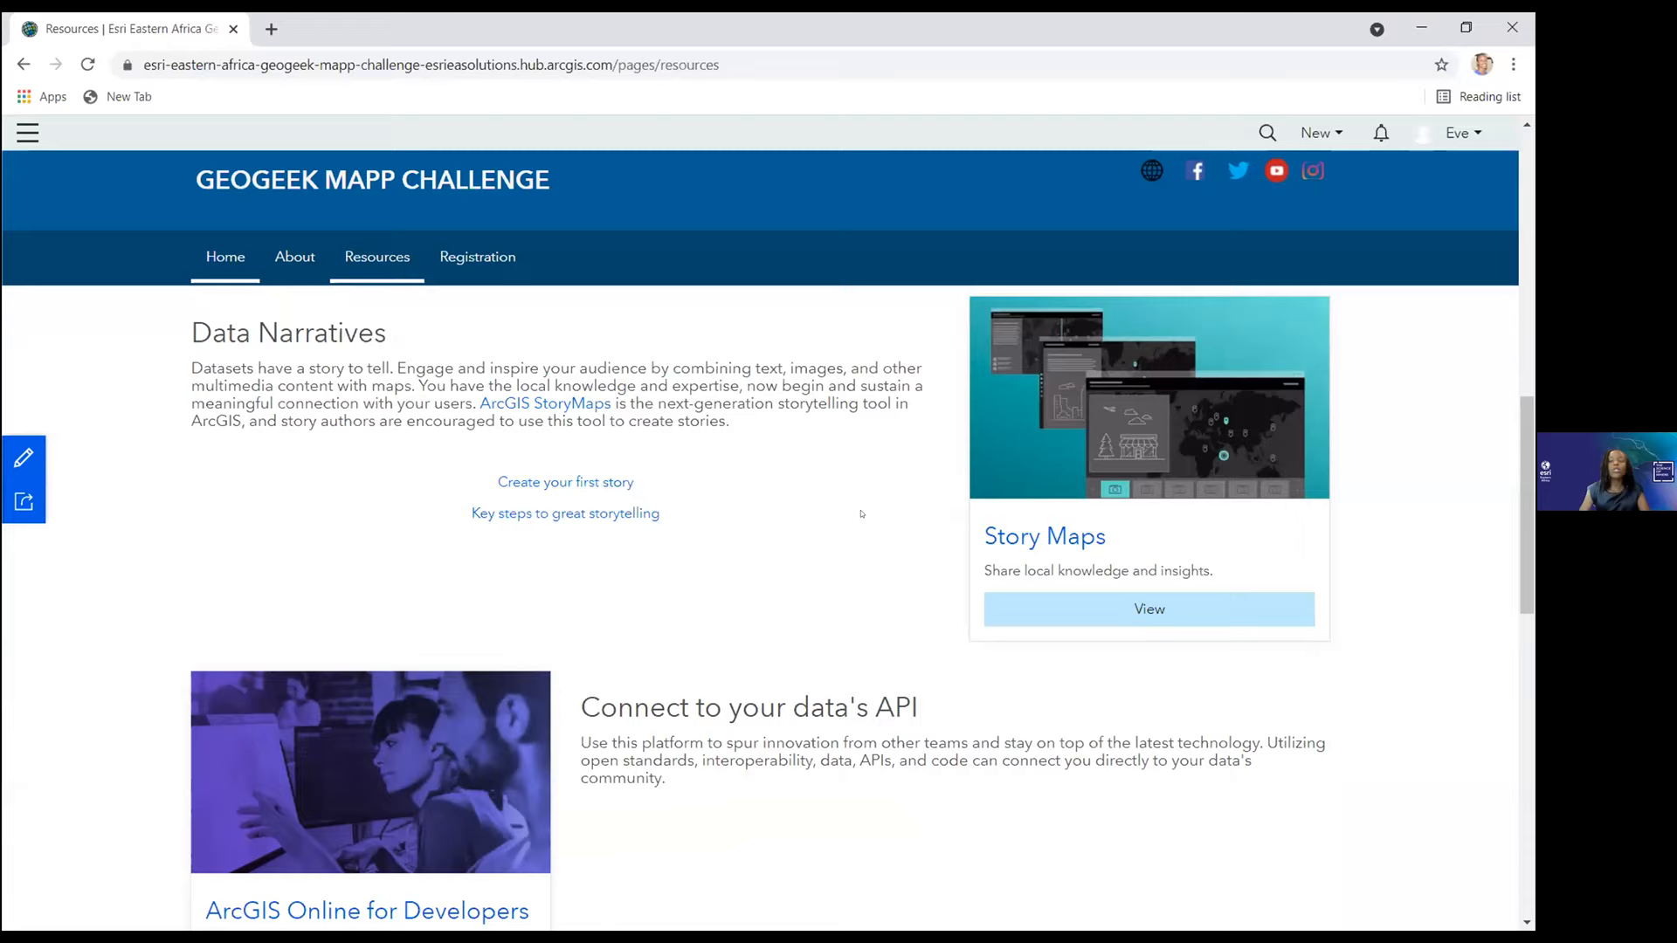
click(564, 482)
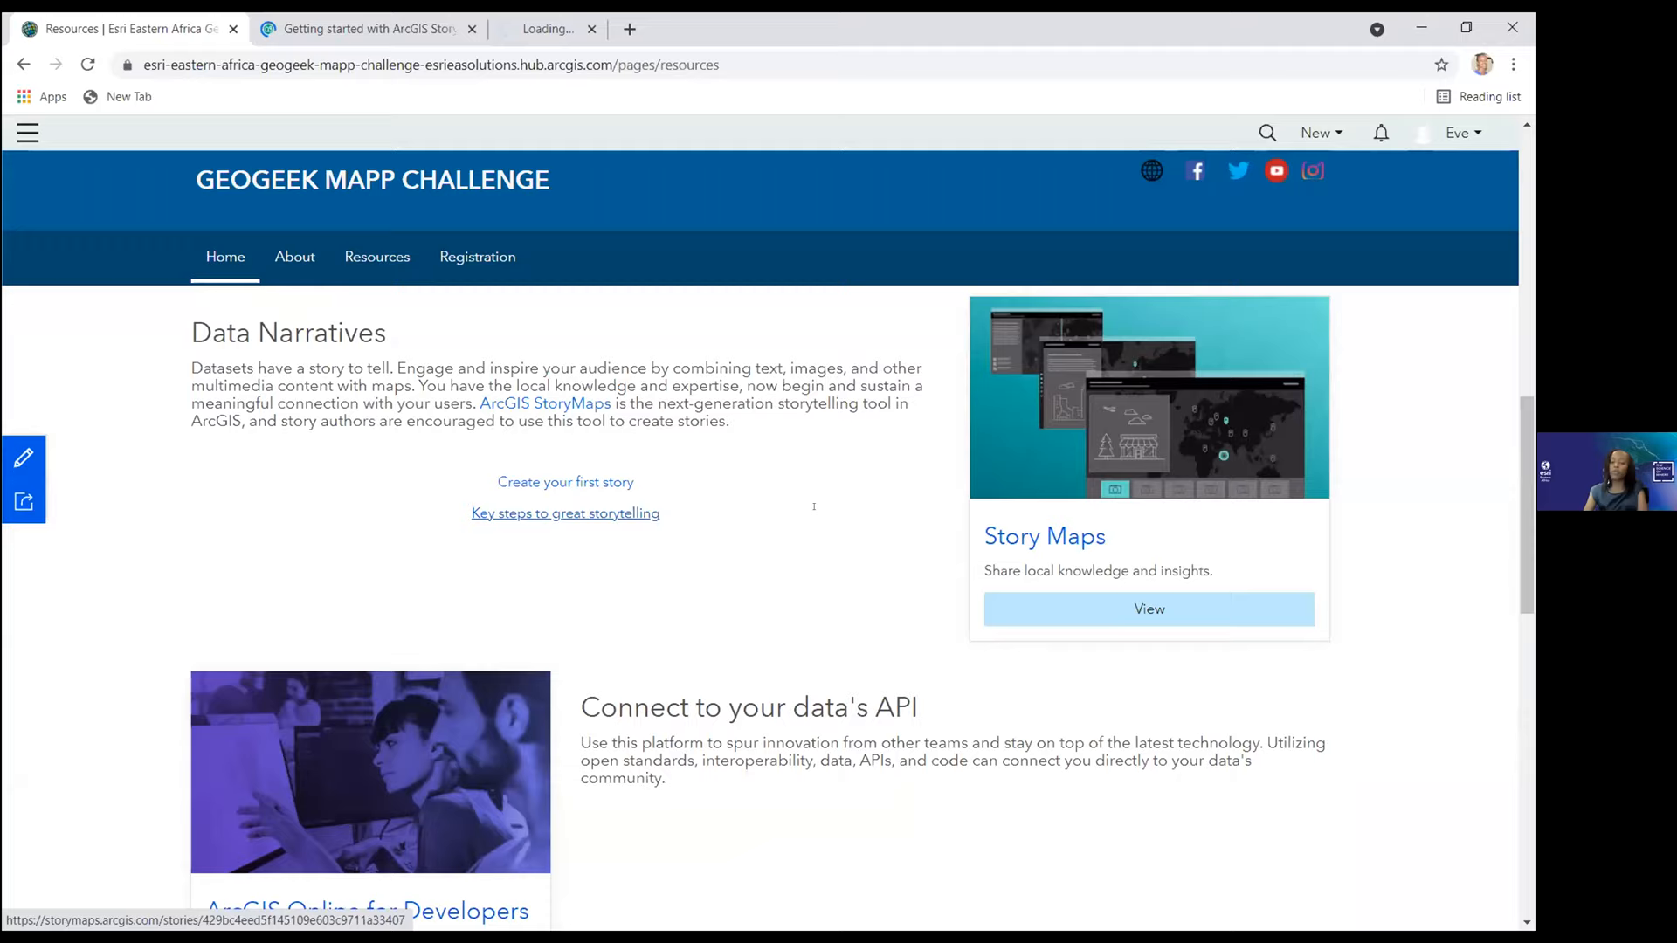
scroll(down, 3)
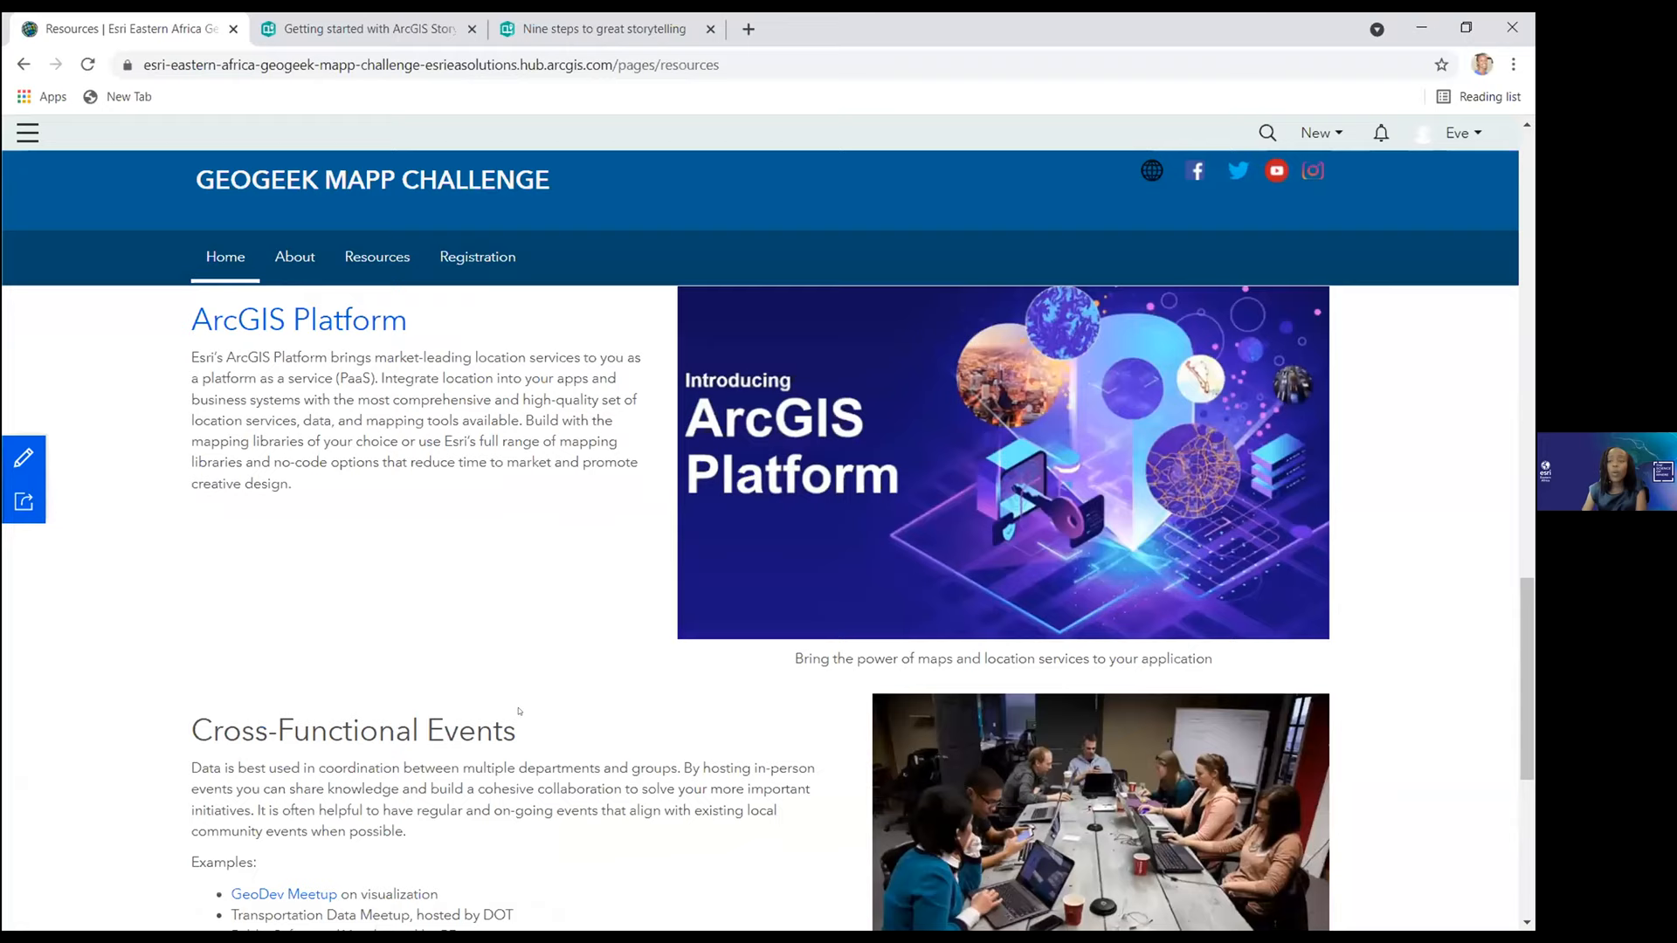
scroll(up, 3)
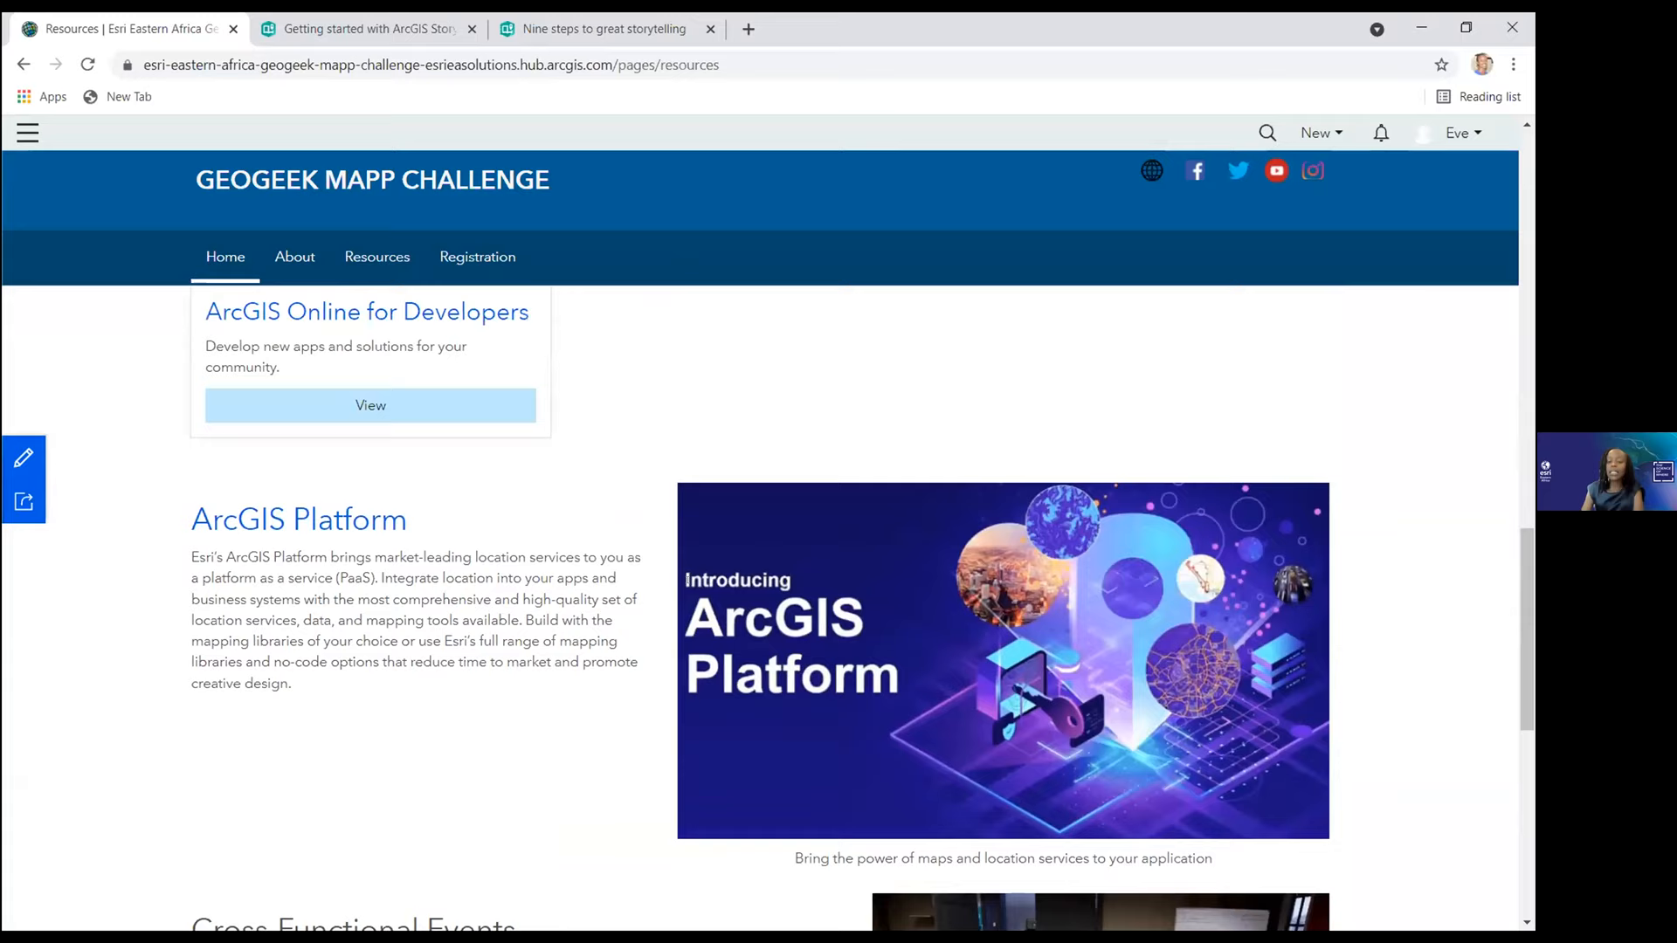
scroll(down, 3)
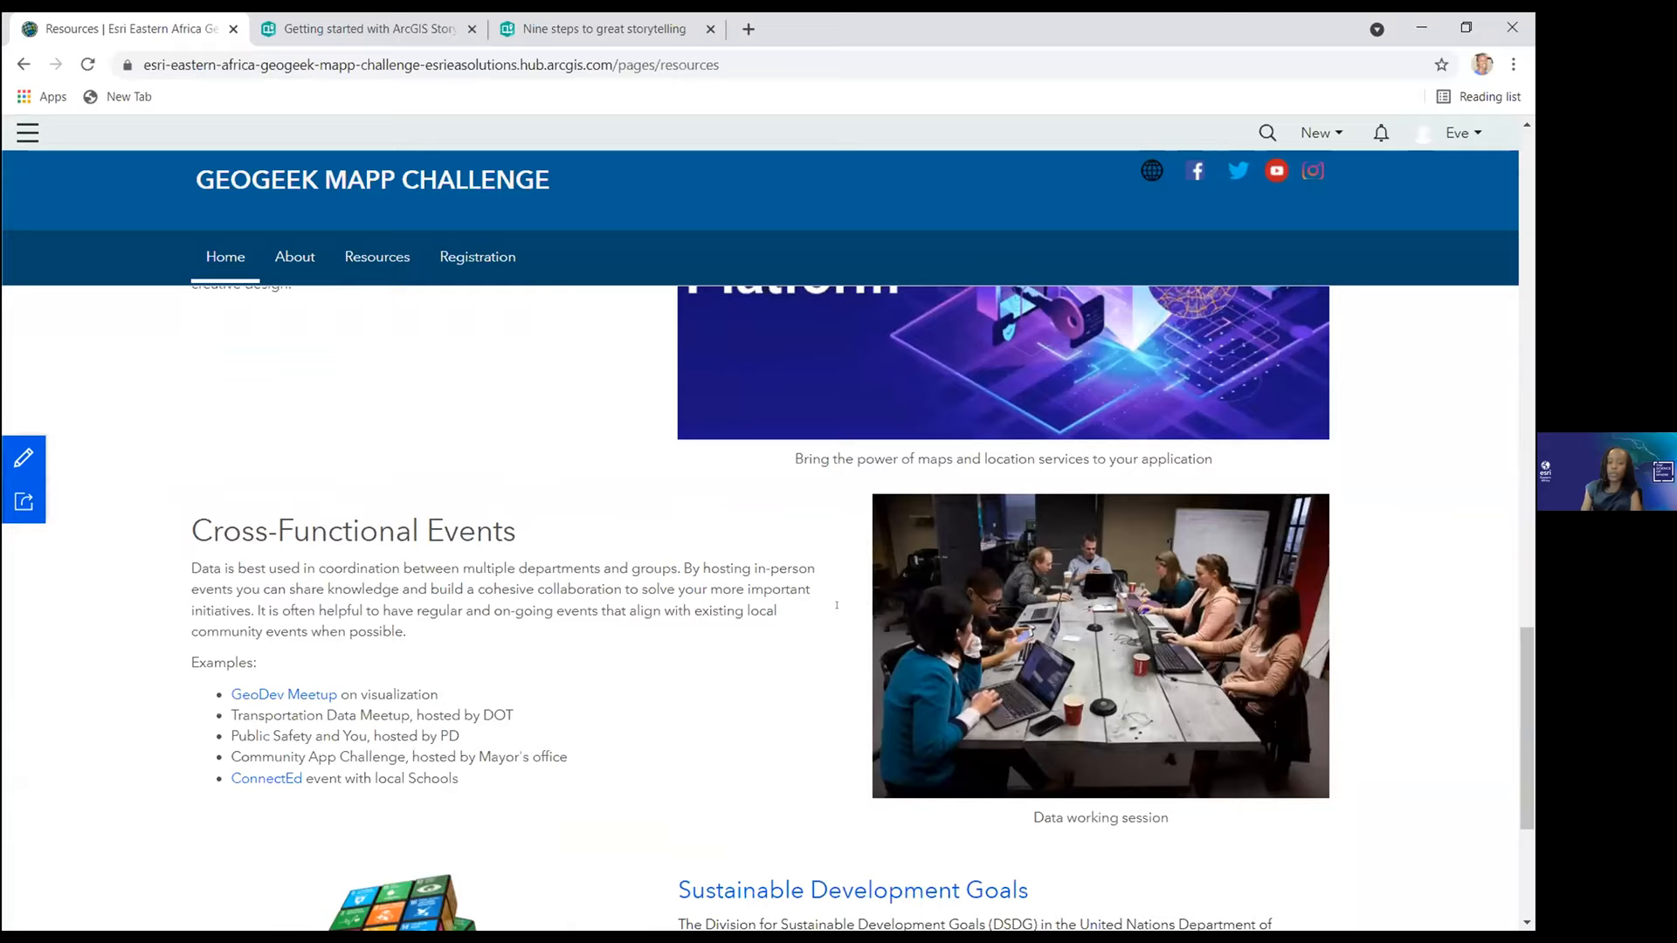
scroll(down, 3)
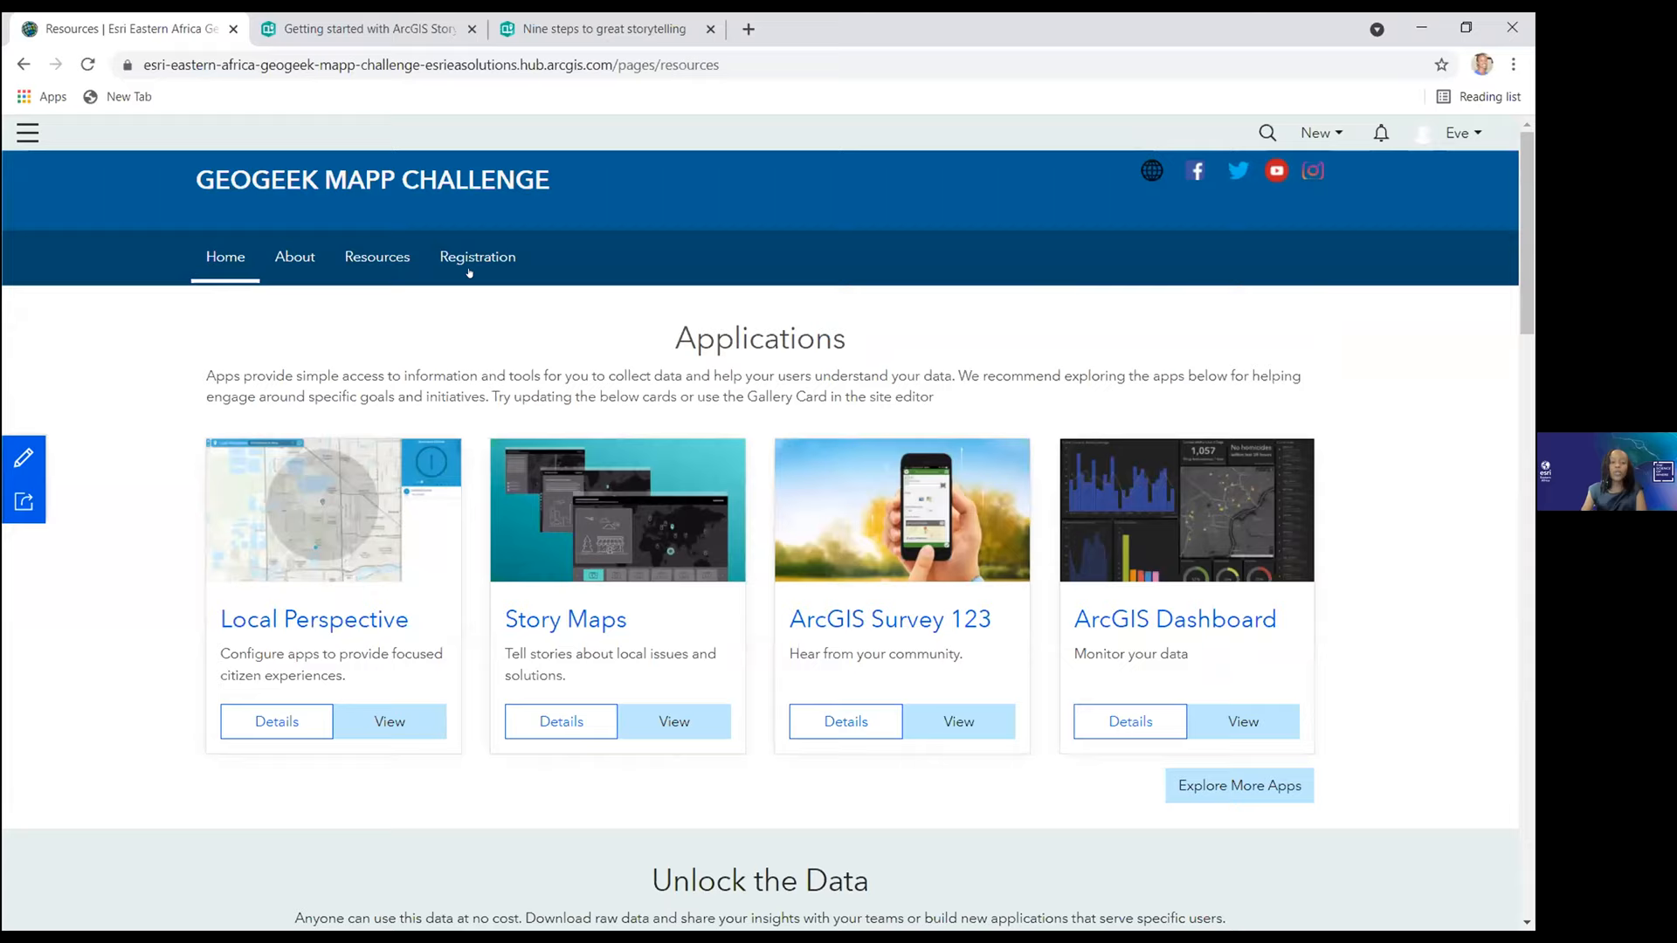
- Go to the Registration page and bring up the Terms and Conditions PDF in its own tab
click(476, 257)
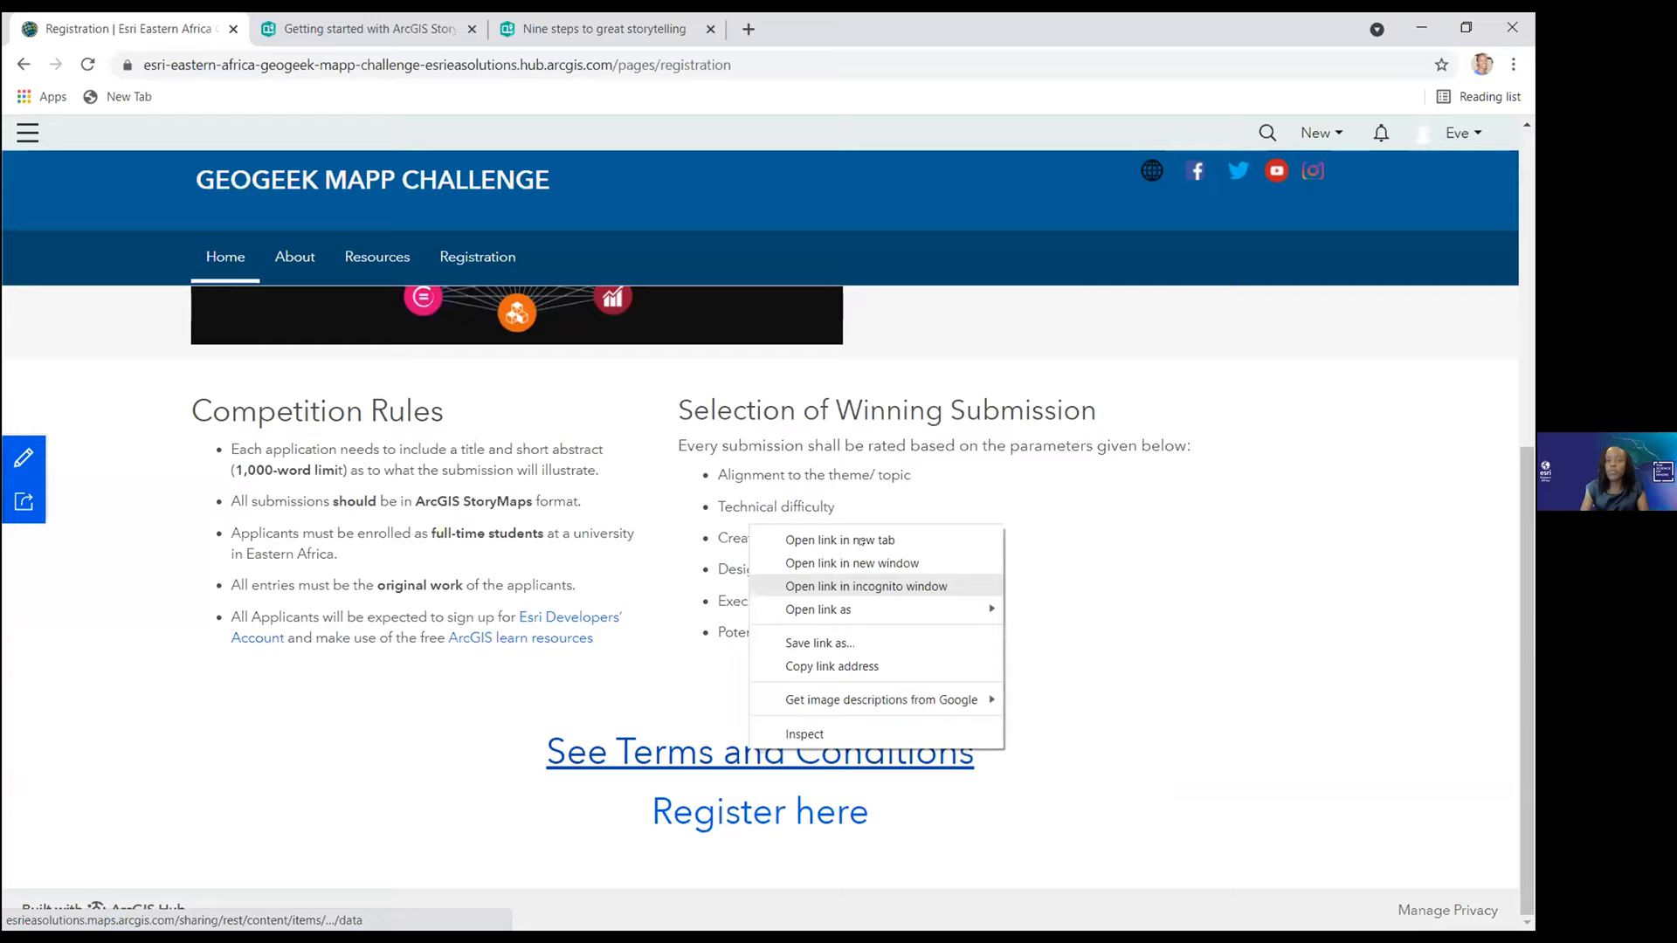
click(840, 540)
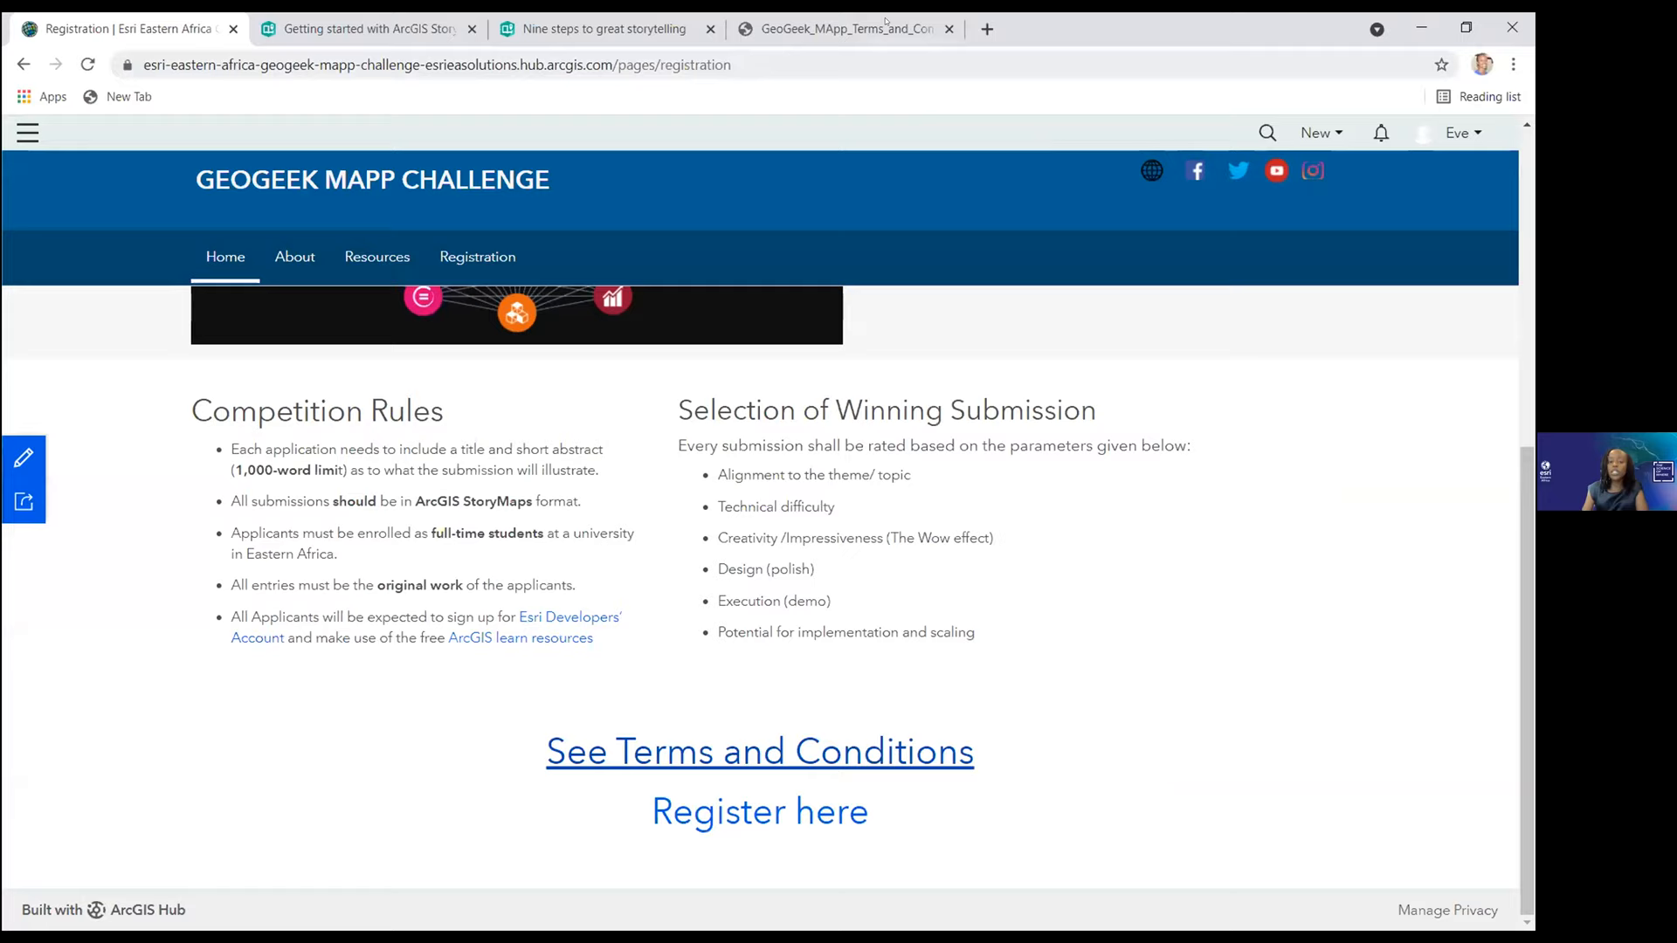
click(758, 751)
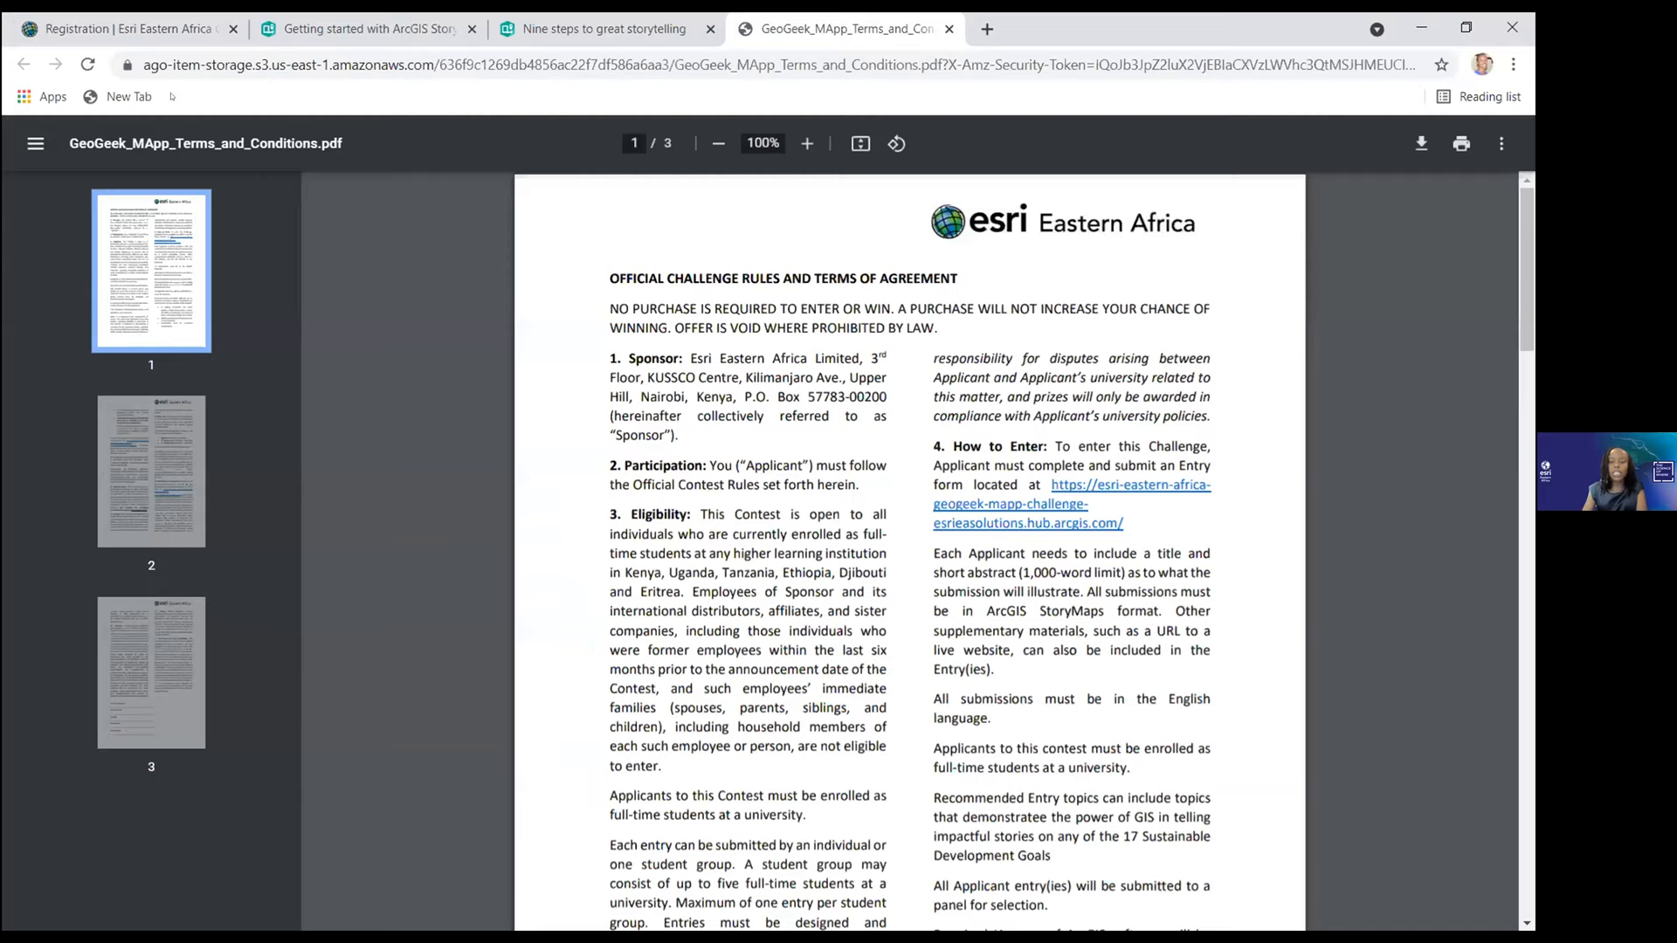
- Scroll through the Terms and Conditions PDF before moving to the 'Register here' form
scroll(down, 3)
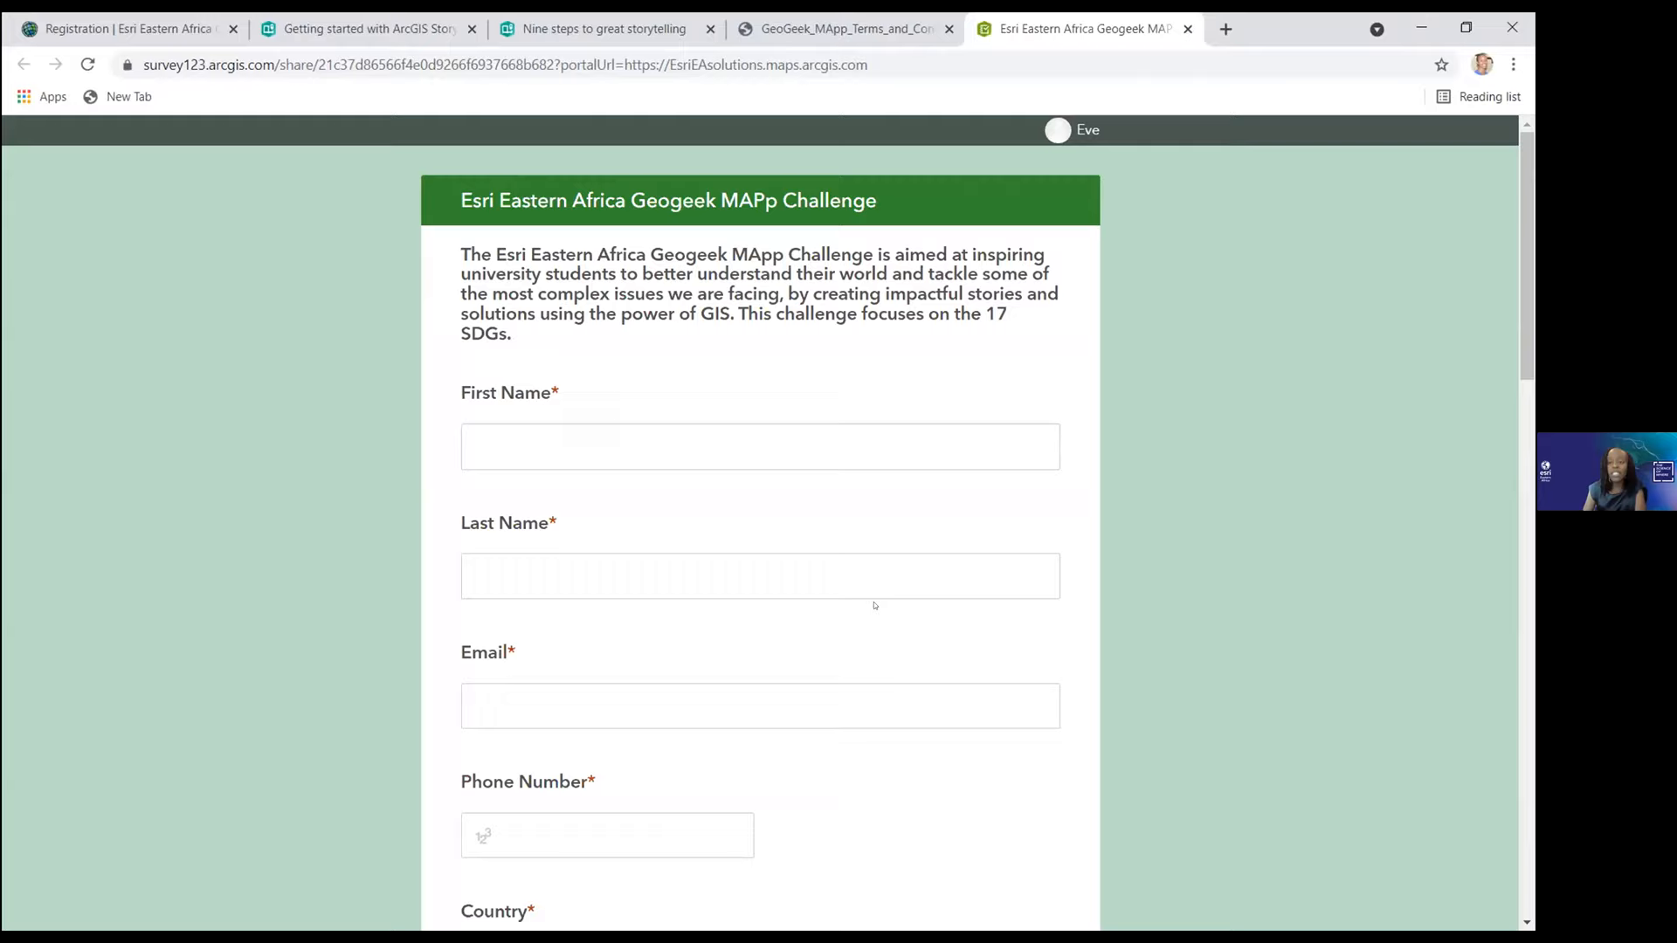
- Review the Survey123 registration form fields, then return to the hub's Registration tab
scroll(down, 3)
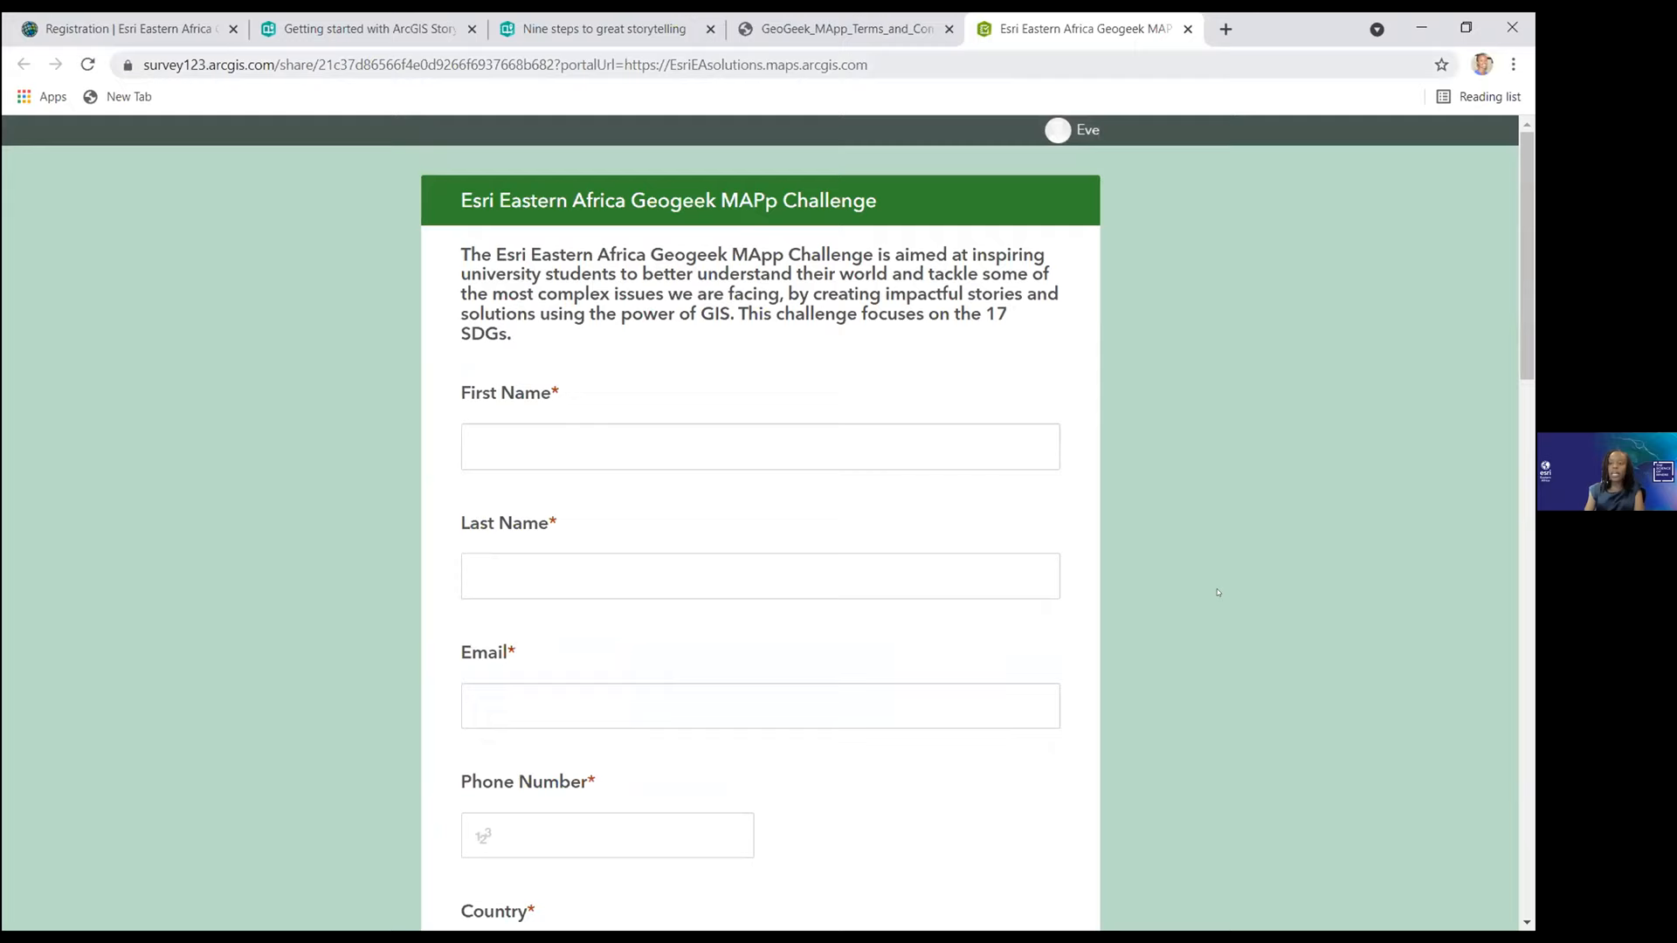
click(122, 30)
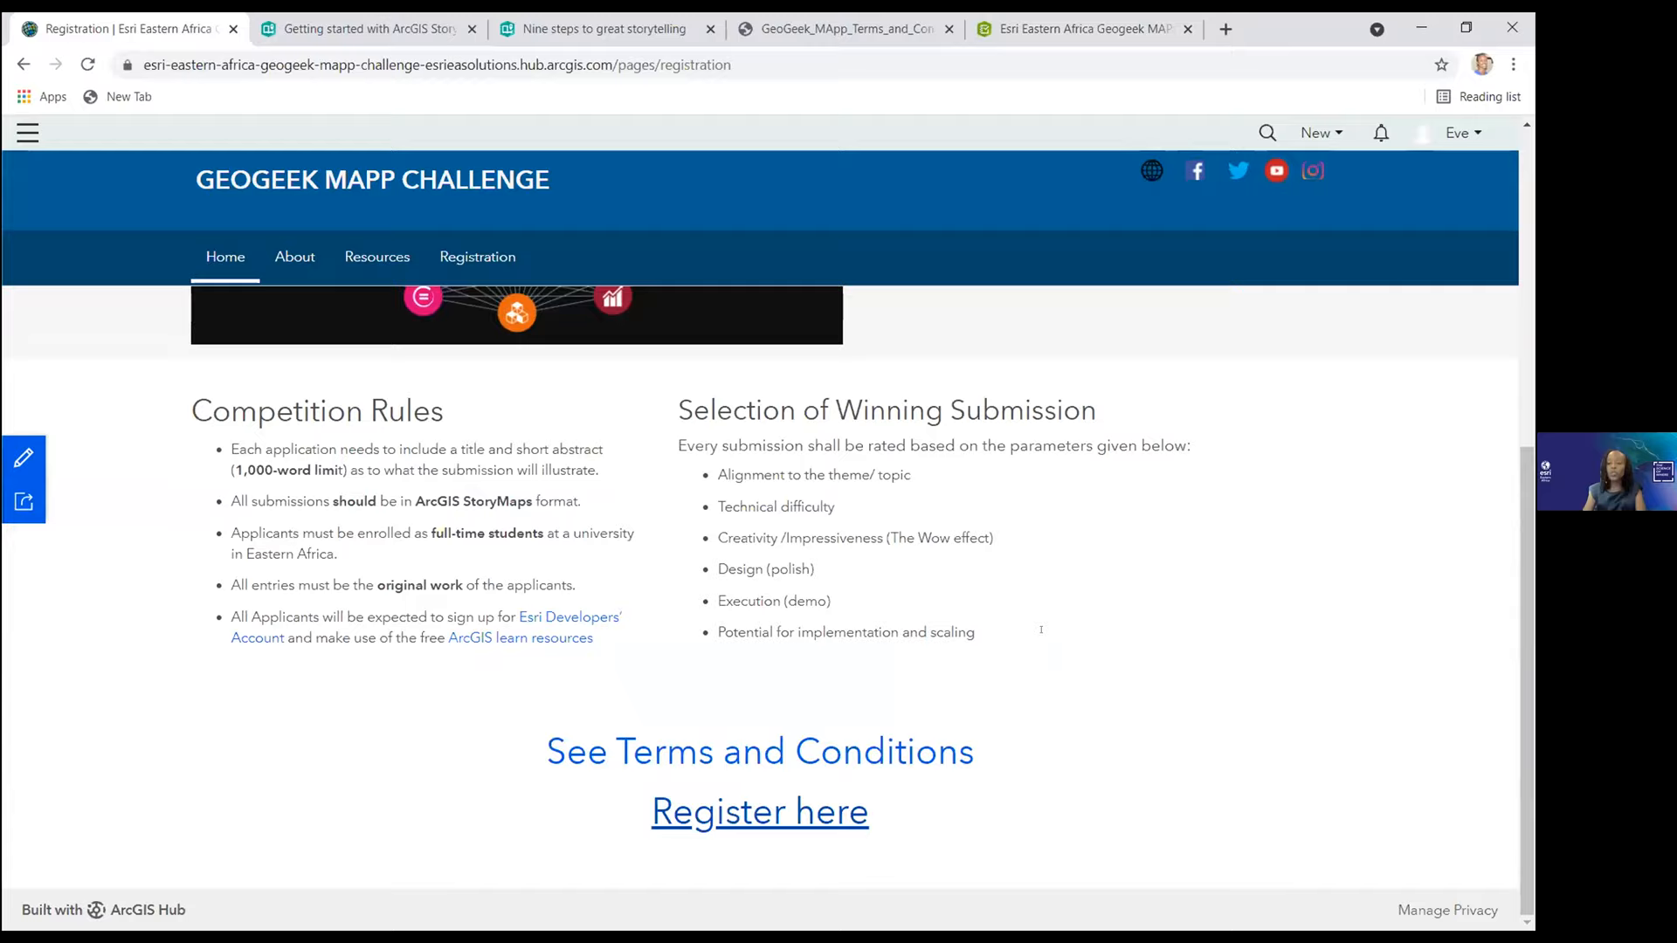
mouse_move(1003, 618)
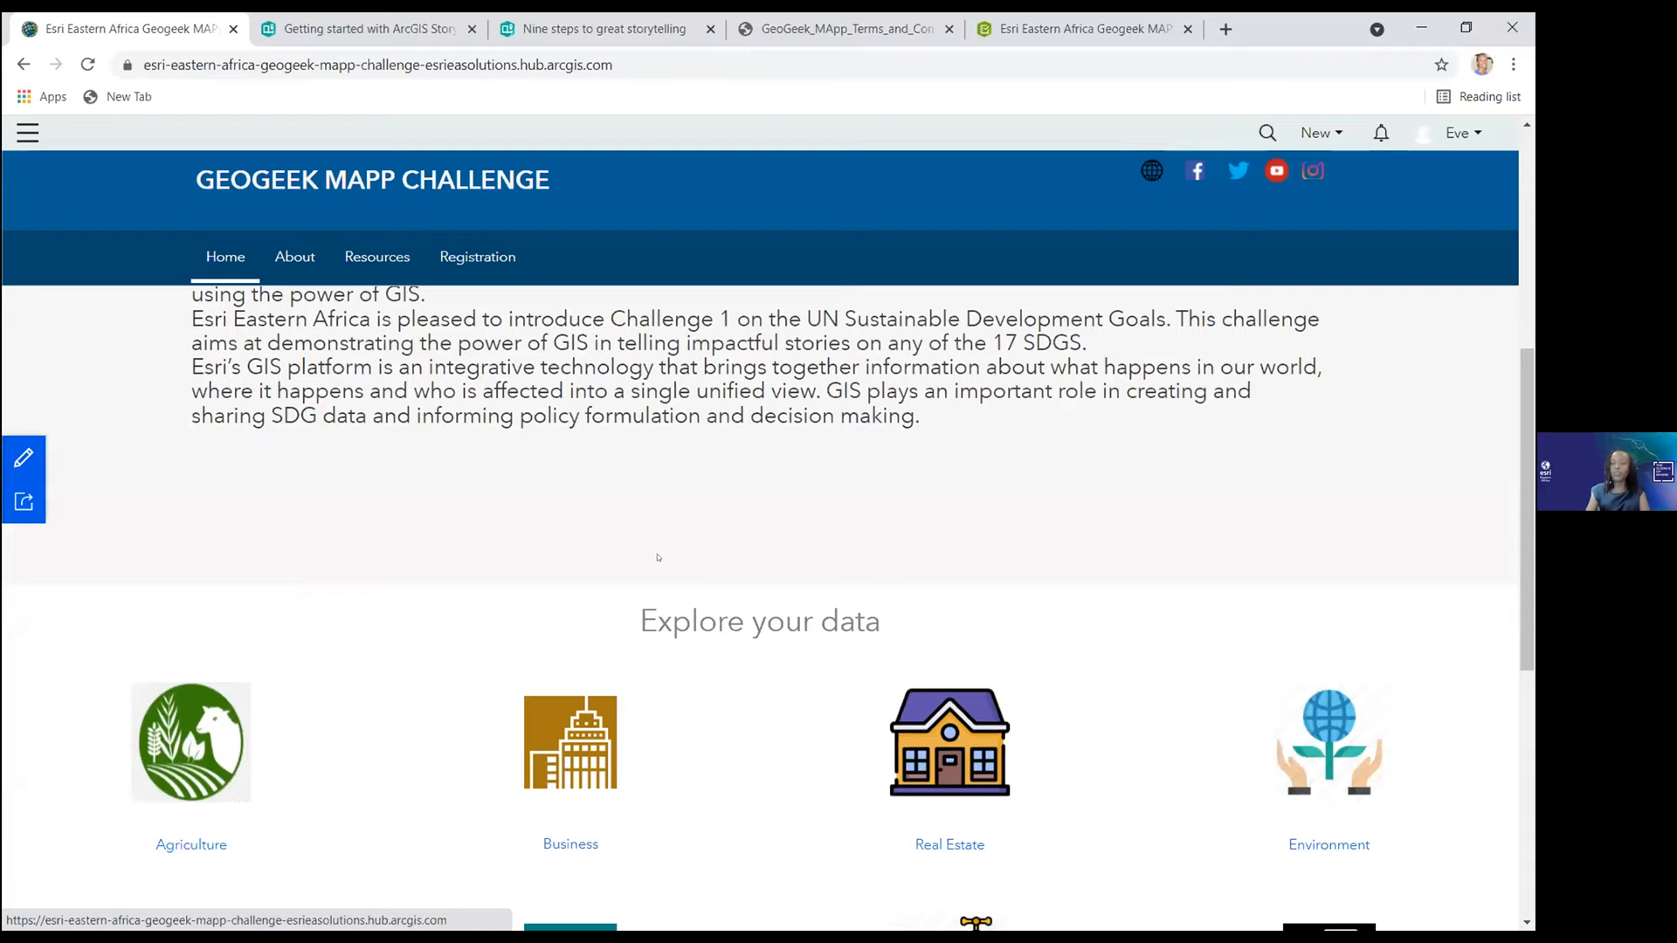
- Scroll back to the top of the challenge site's home page banner and intro text
scroll(up, 3)
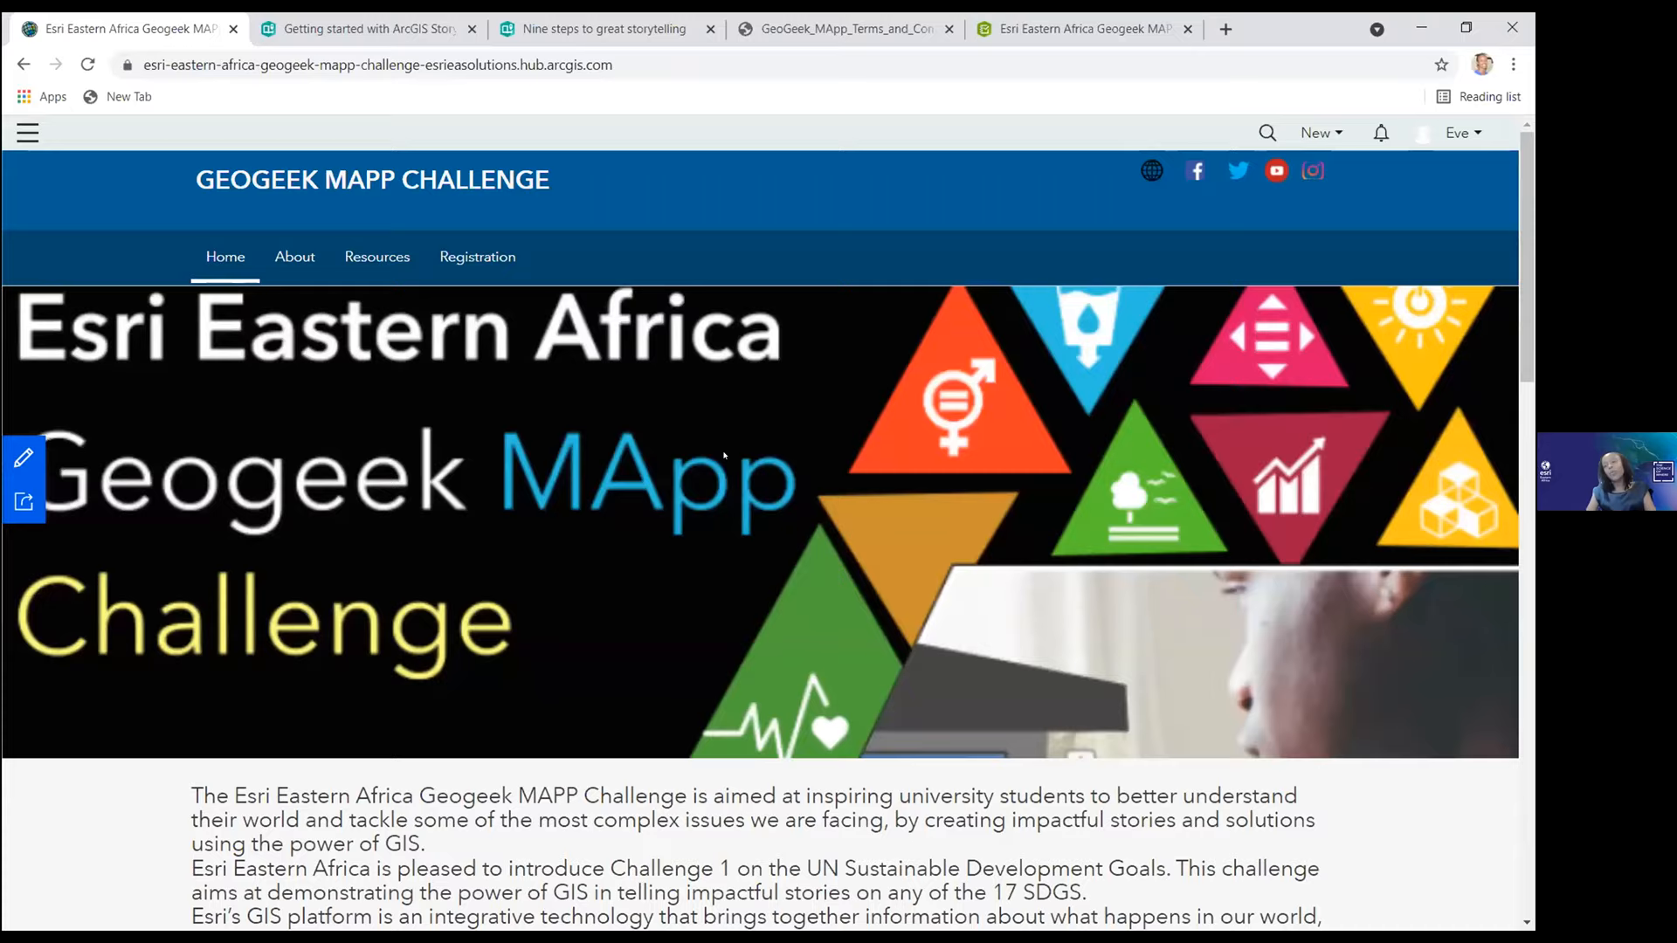